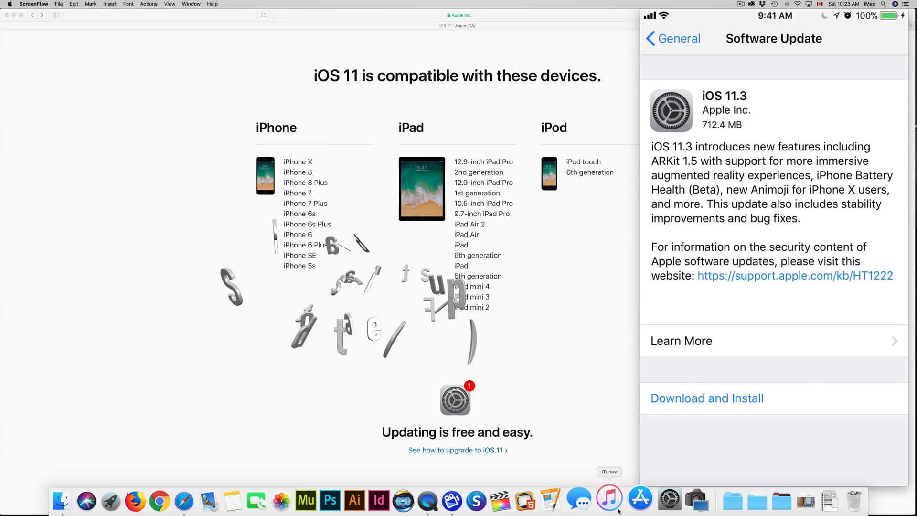
- Bring iTunes forward from the Dock so the iOS 11.3 update prompt appears
{"action": "left_click", "coordinate": [608, 499]}
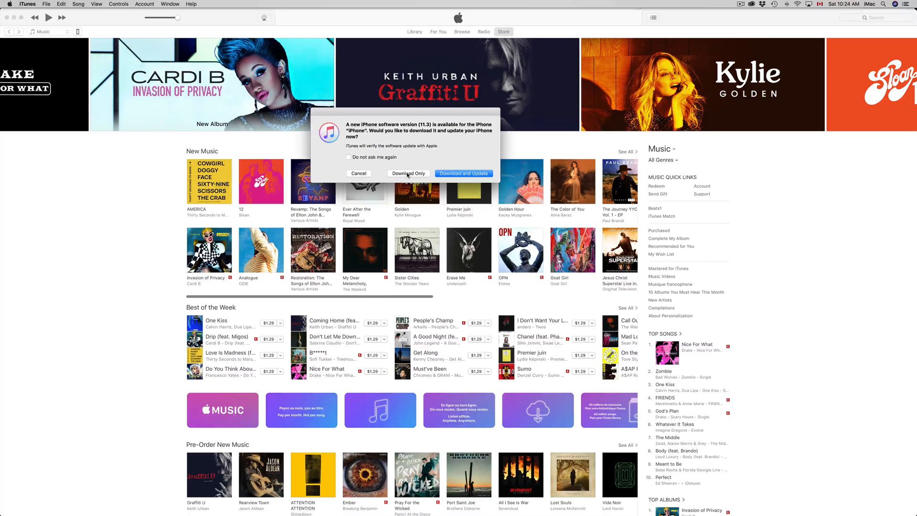
- Choose Download Only for iOS 11.3 and accept the release notes and licence agreement
{"action": "left_click", "coordinate": [358, 173]}
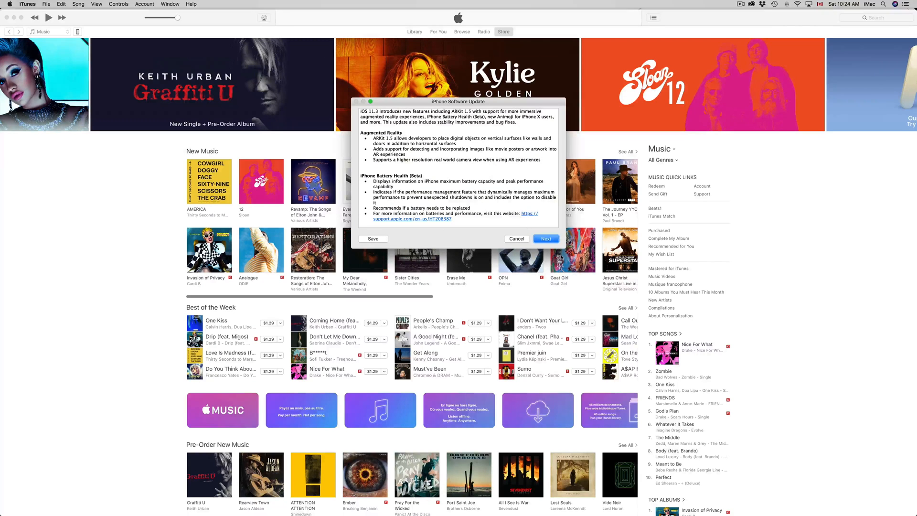
{"action": "left_click", "coordinate": [545, 239]}
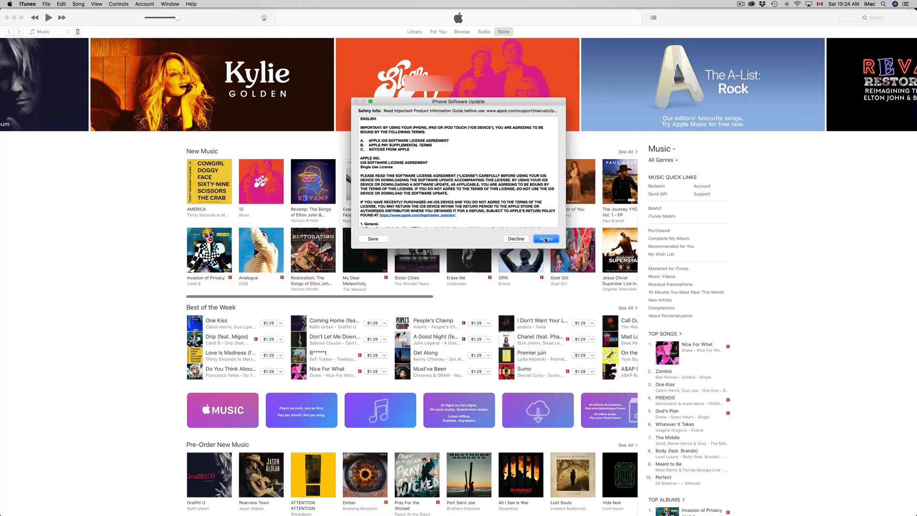
{"action": "left_click", "coordinate": [545, 239]}
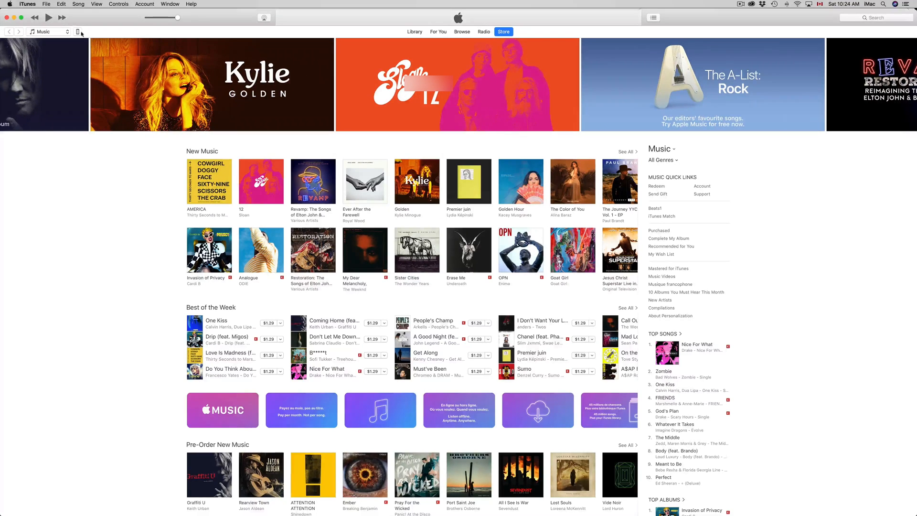
- Show the iPhone 6s summary and choose This Computer for automatic backups
{"action": "left_click", "coordinate": [77, 33]}
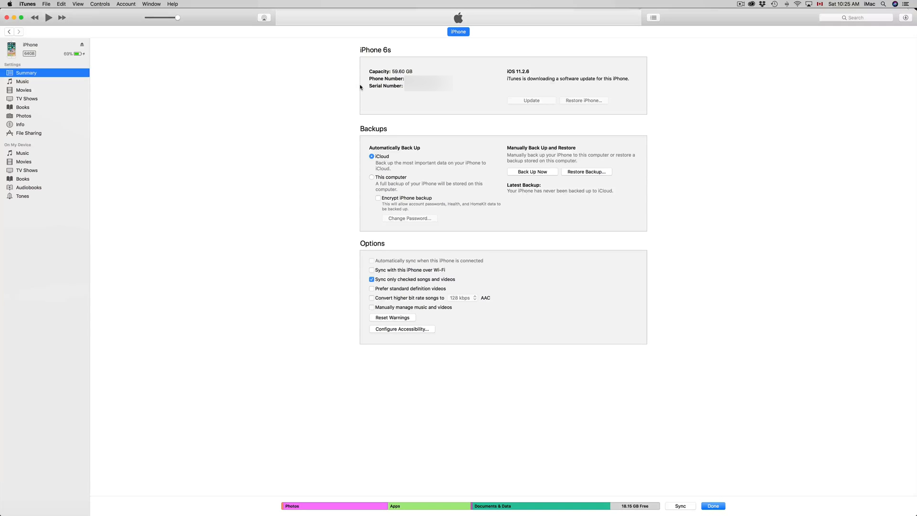
{"action": "mouse_move", "coordinate": [413, 177]}
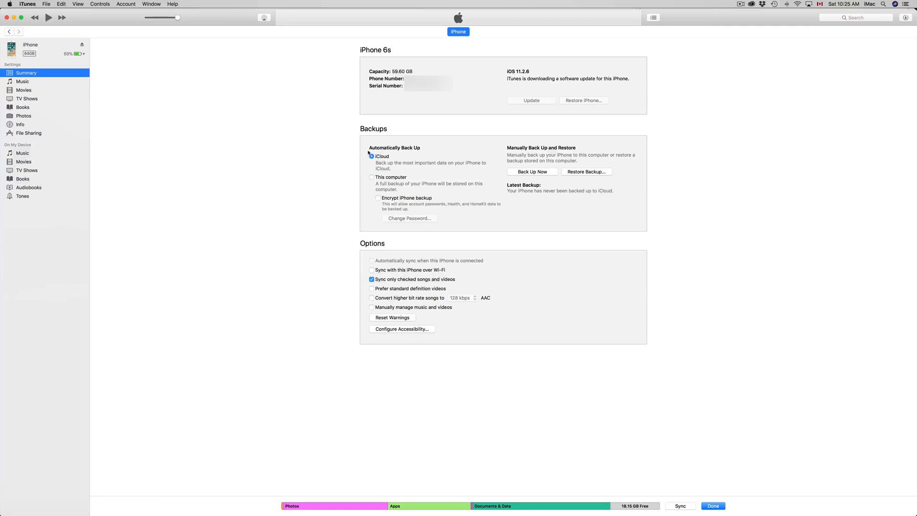
{"action": "left_click", "coordinate": [372, 178]}
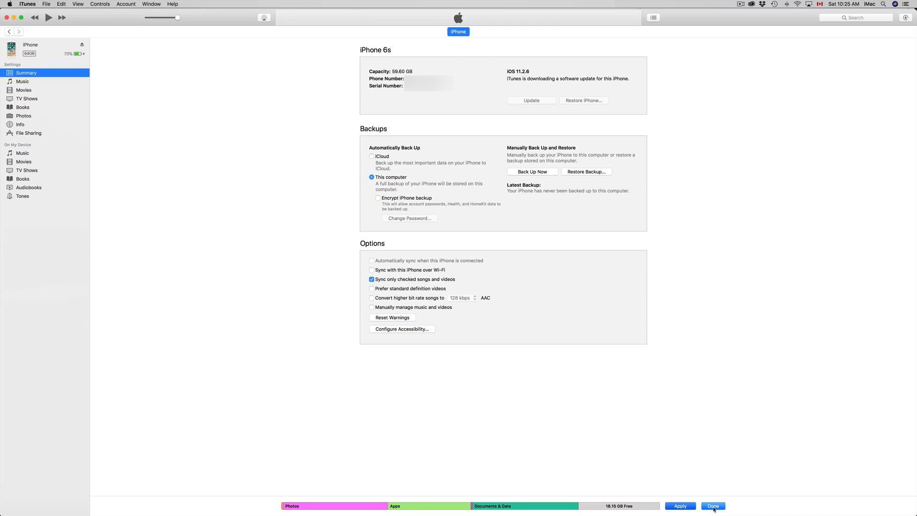
- Apply the backup location change and start a manual backup of the iPhone now
{"action": "left_click", "coordinate": [713, 507]}
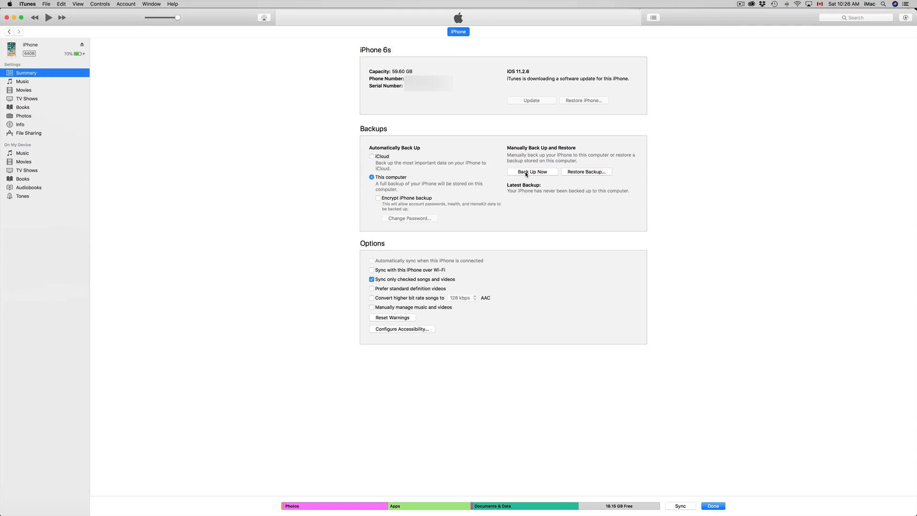
{"action": "left_click", "coordinate": [532, 171]}
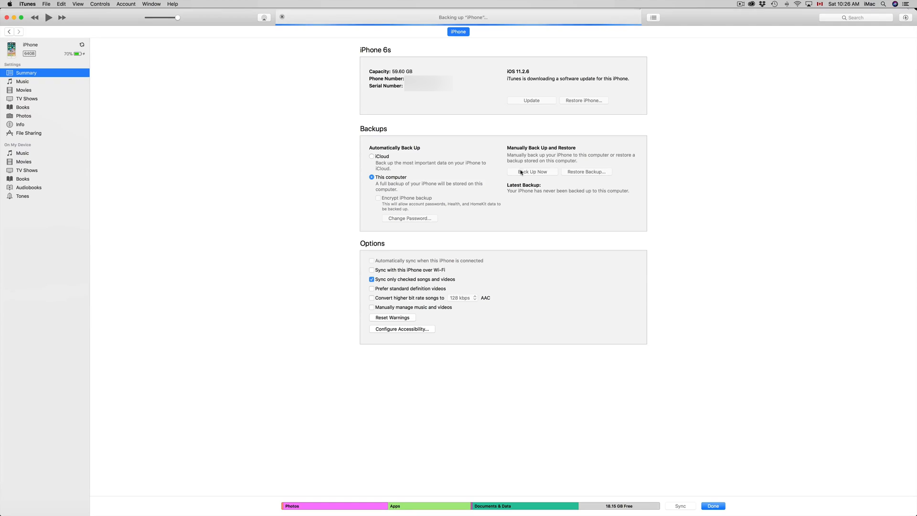
{"action": "mouse_move", "coordinate": [407, 169]}
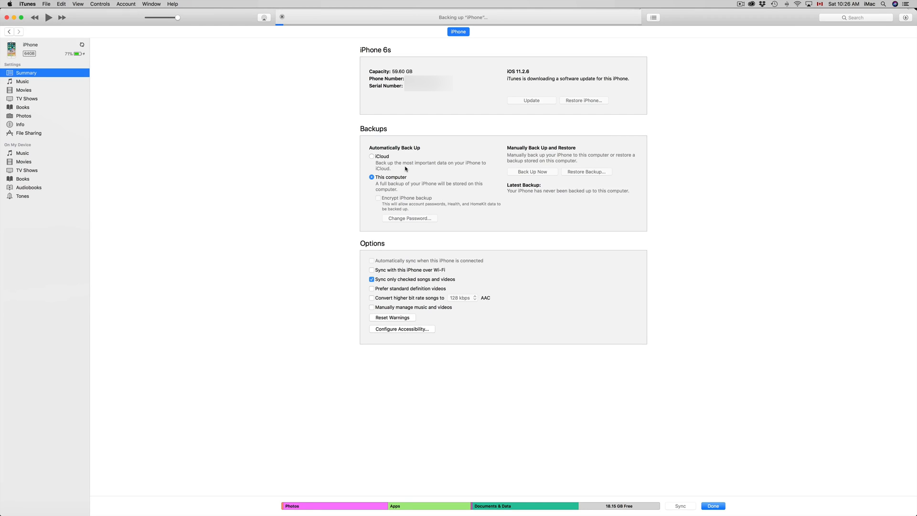
{"action": "mouse_move", "coordinate": [493, 270]}
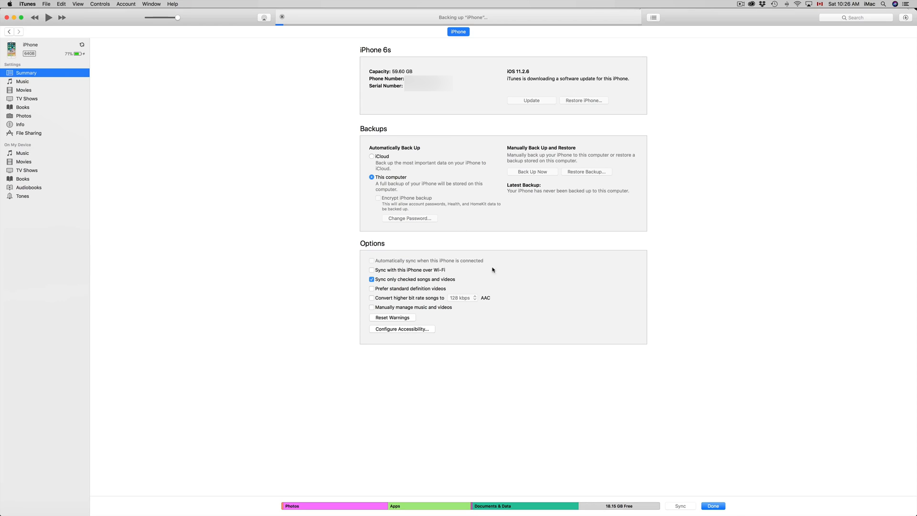
{"action": "mouse_move", "coordinate": [453, 215]}
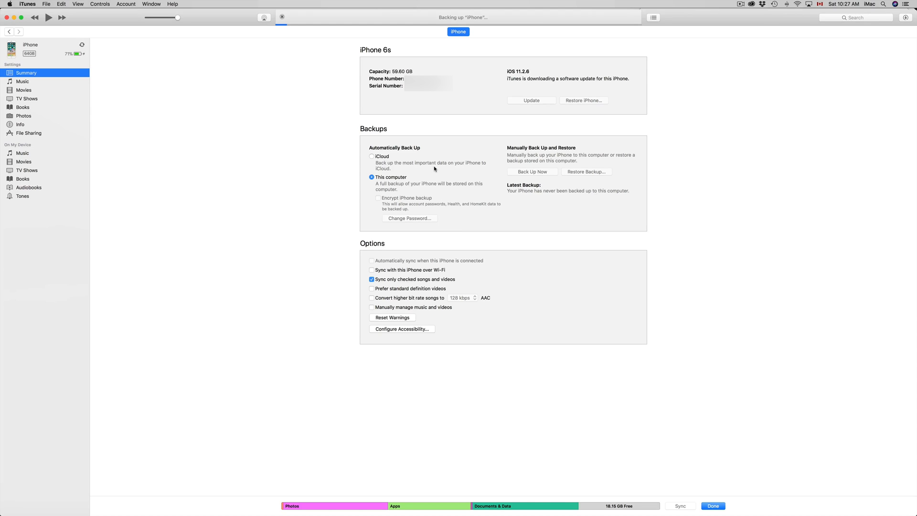
{"action": "mouse_move", "coordinate": [489, 129]}
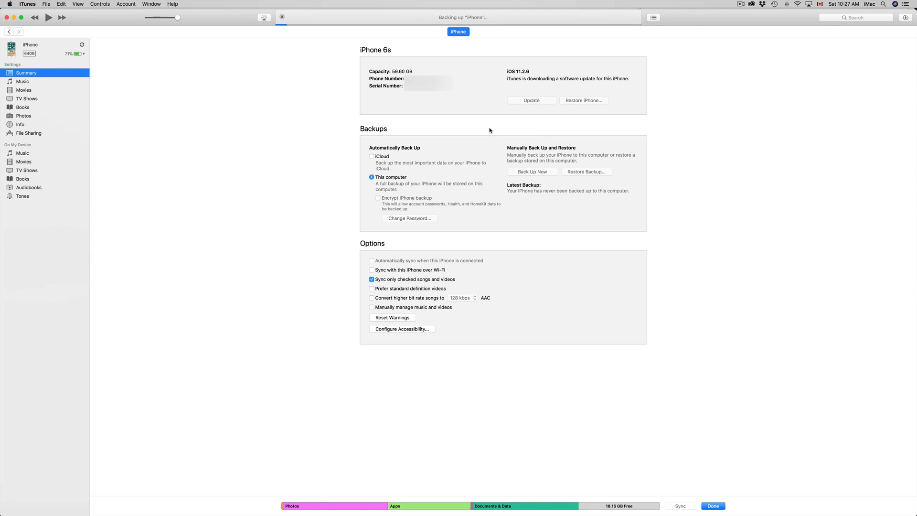
{"action": "mouse_move", "coordinate": [623, 117]}
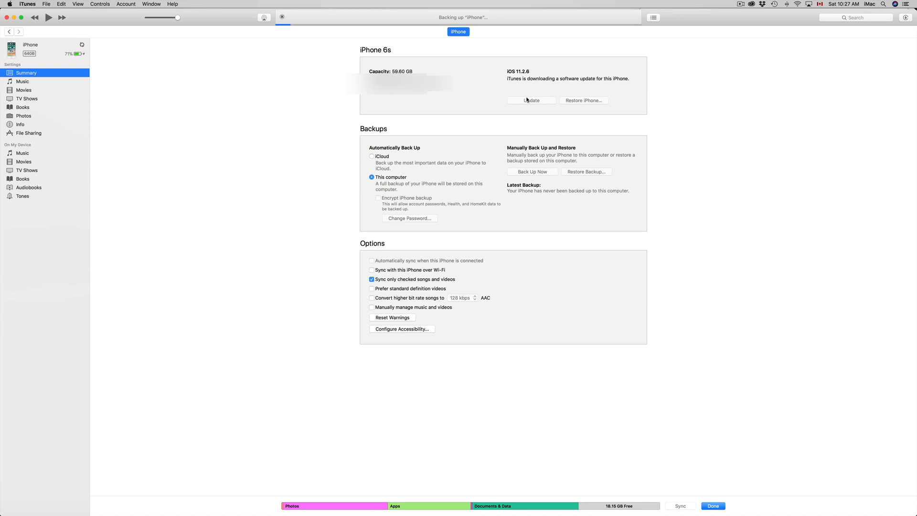
- Switch to Safari showing Apple's list of iOS 11 compatible iPhone, iPad and iPod models
{"action": "left_click", "coordinate": [530, 101]}
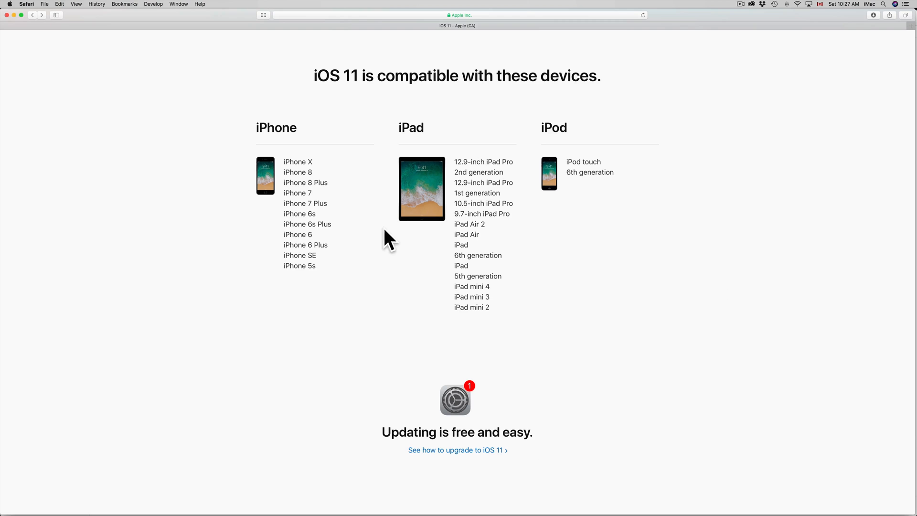
{"action": "mouse_move", "coordinate": [320, 147]}
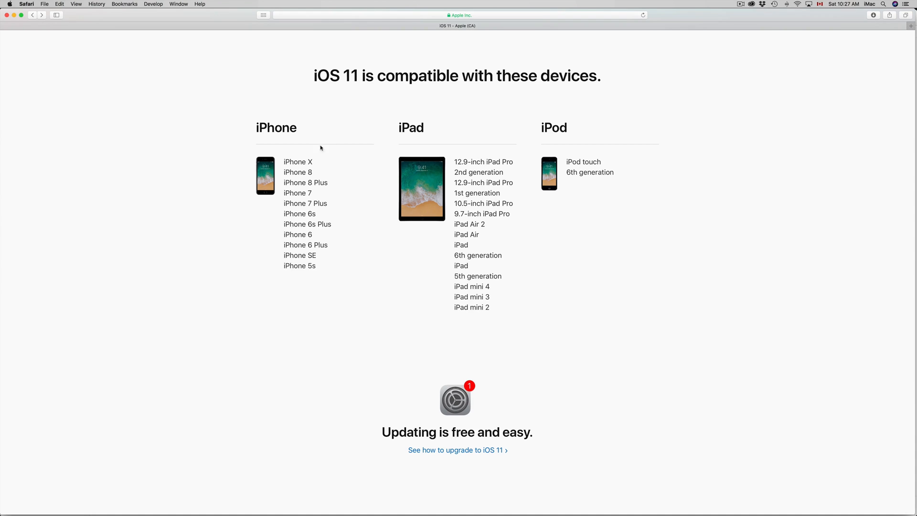
{"action": "mouse_move", "coordinate": [485, 348]}
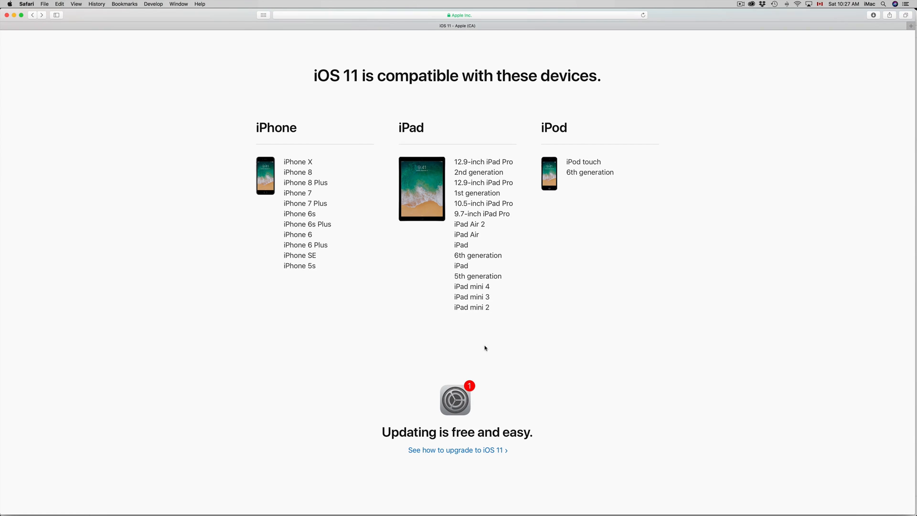
{"action": "mouse_move", "coordinate": [427, 338]}
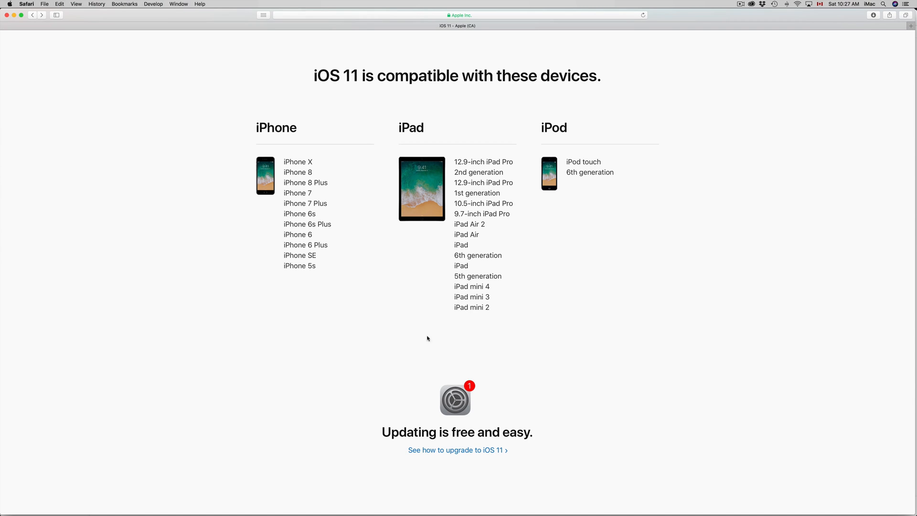
{"action": "mouse_move", "coordinate": [464, 152]}
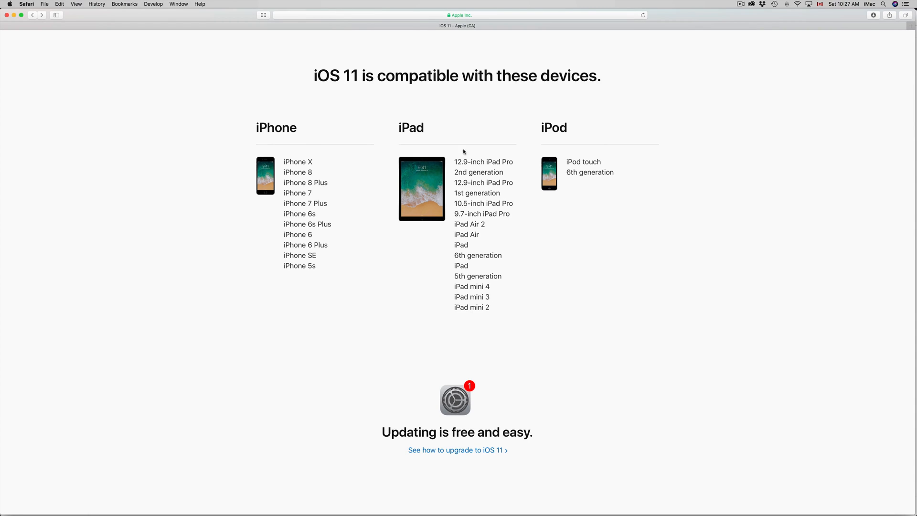
{"action": "mouse_move", "coordinate": [548, 141]}
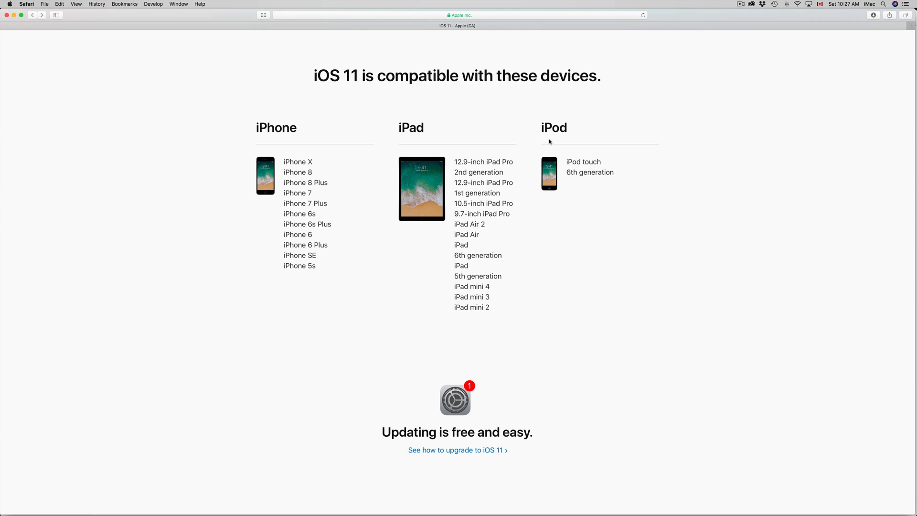
{"action": "mouse_move", "coordinate": [485, 317]}
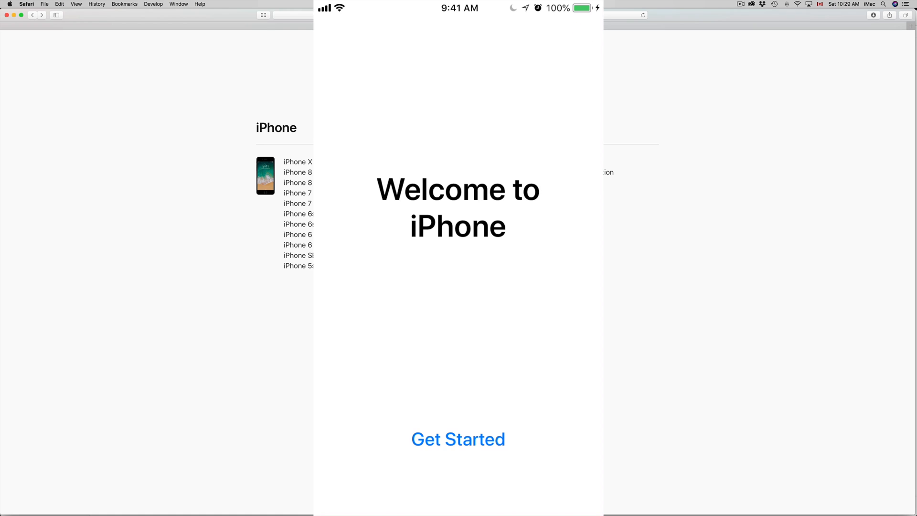
{"action": "left_click", "coordinate": [457, 439]}
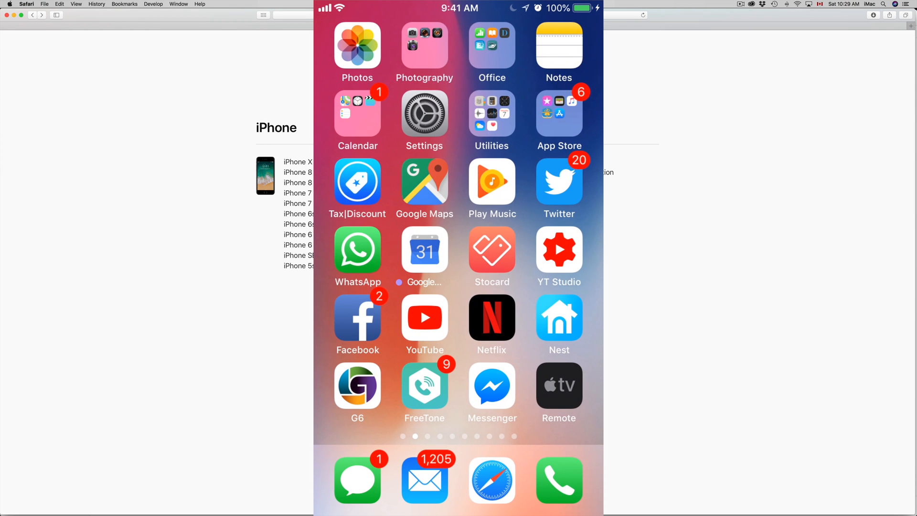